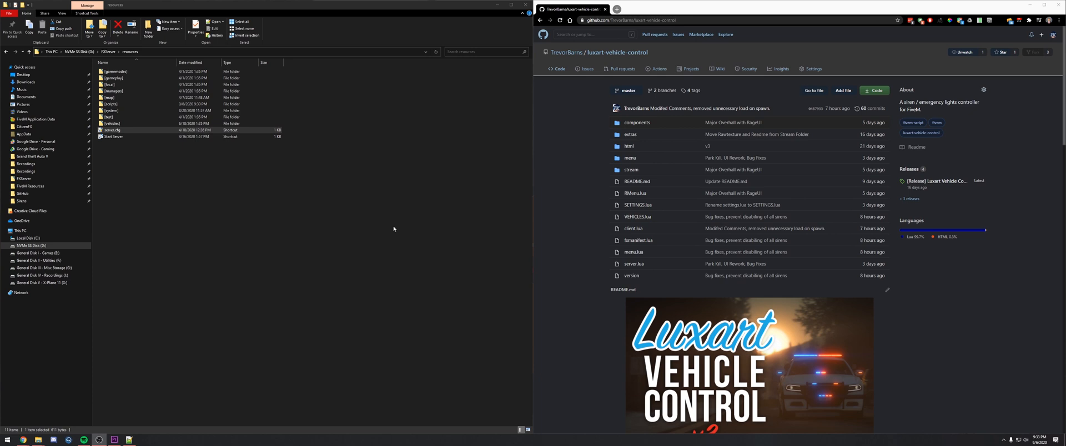
{"action": "mouse_move", "coordinate": [578, 207]}
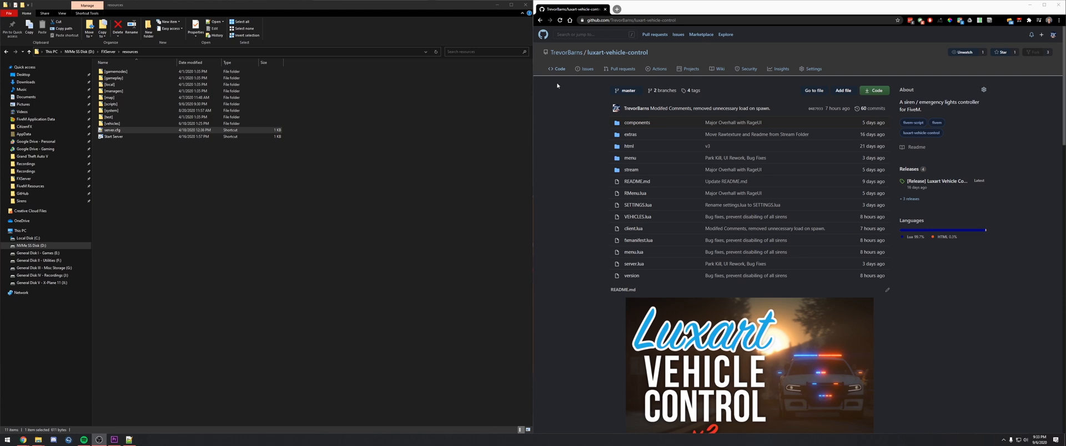
{"action": "mouse_move", "coordinate": [590, 159]}
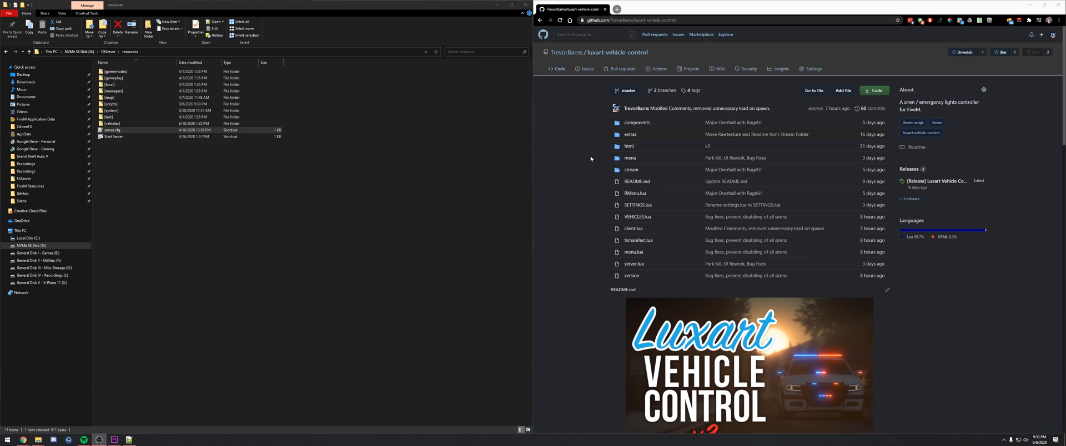
{"action": "mouse_move", "coordinate": [746, 114]}
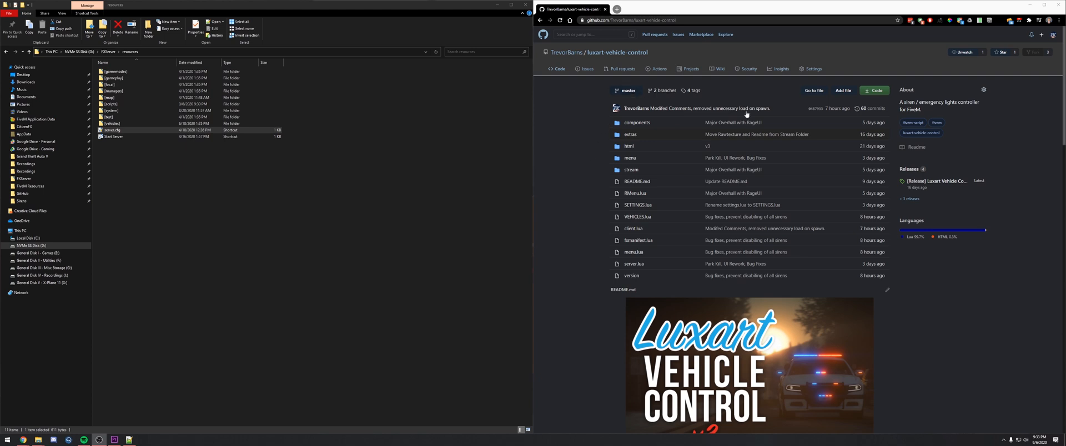
{"action": "mouse_move", "coordinate": [636, 181]}
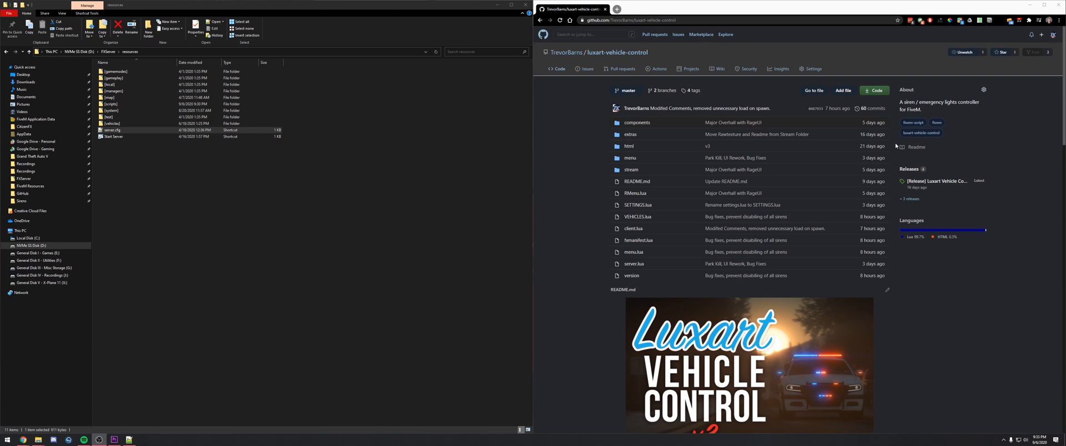
{"action": "mouse_move", "coordinate": [887, 176]}
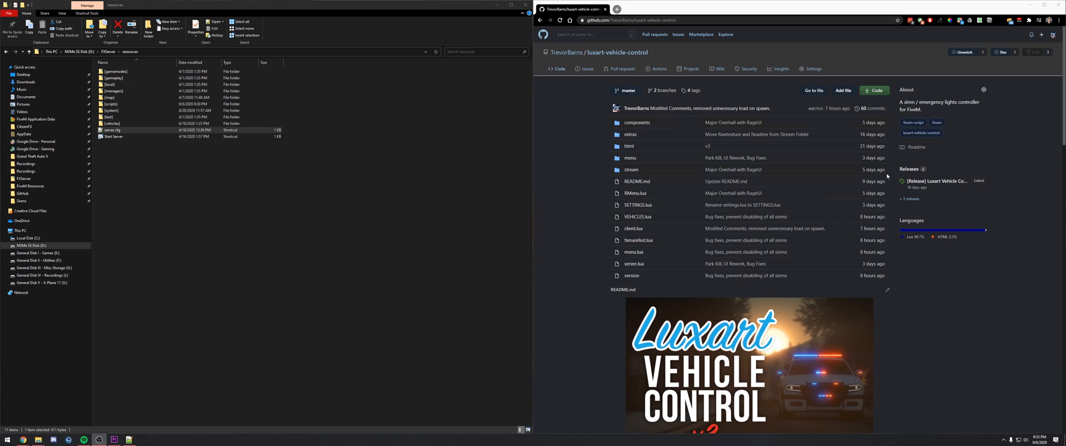
{"action": "mouse_move", "coordinate": [905, 176]}
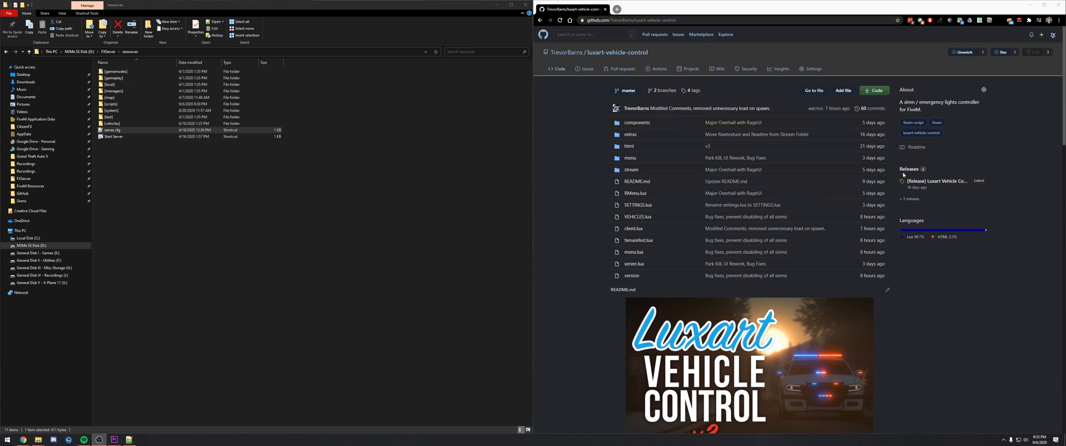
{"action": "mouse_move", "coordinate": [908, 168]}
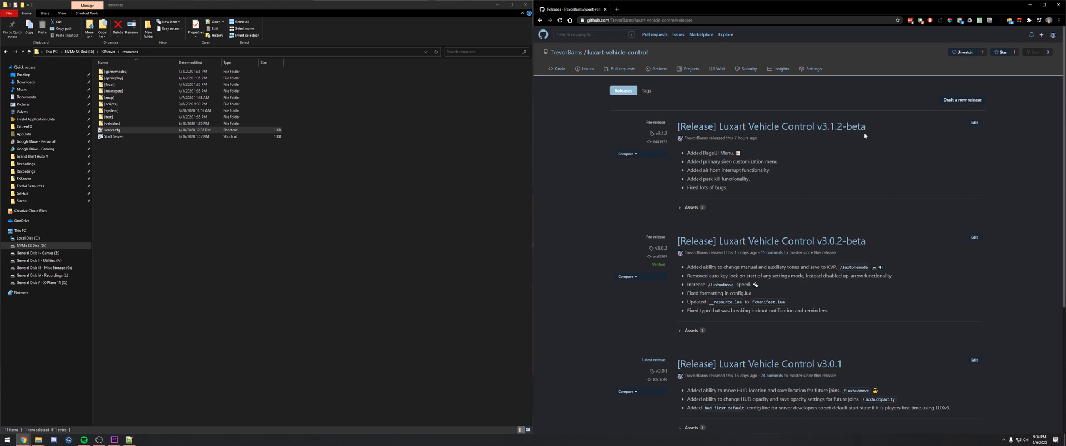
{"action": "mouse_move", "coordinate": [864, 133]}
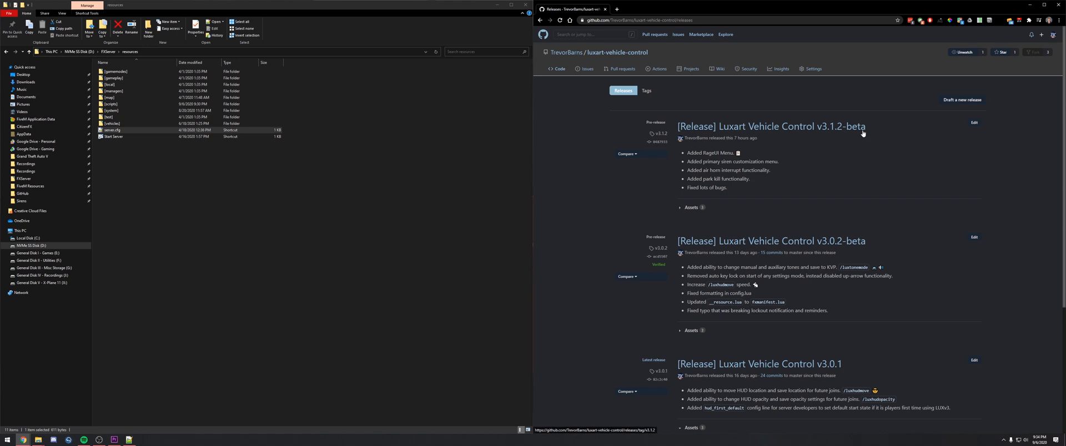
{"action": "mouse_move", "coordinate": [763, 130]}
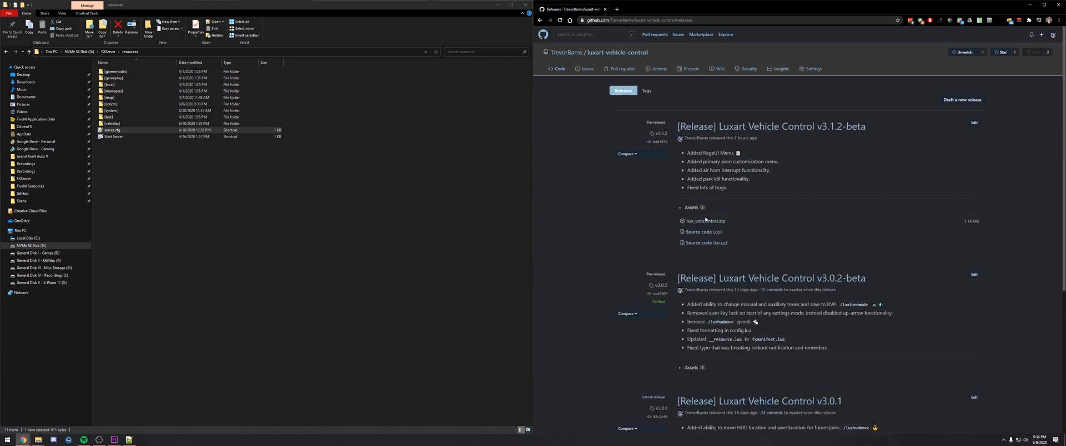
Download the v3.1.2-beta lux_vehcontrol.zip asset and save it into Downloads.
{"action": "left_click", "coordinate": [705, 221]}
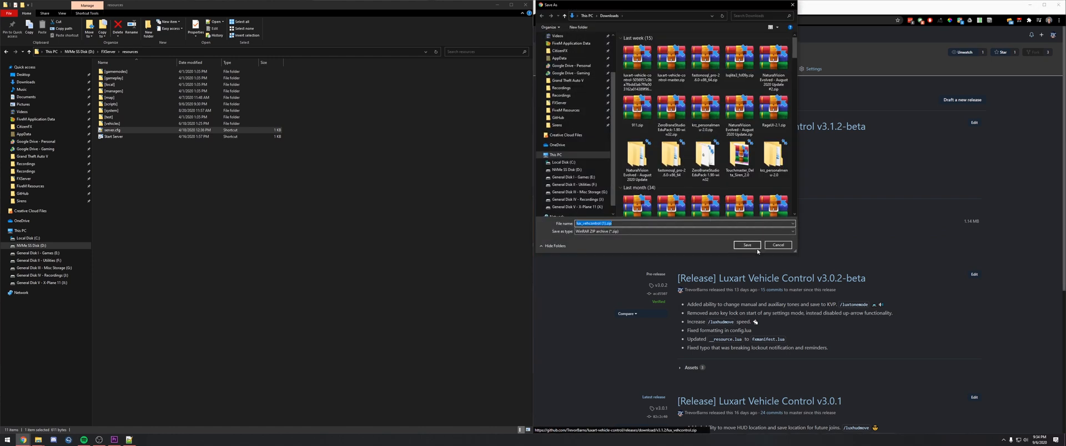
{"action": "left_click", "coordinate": [746, 246]}
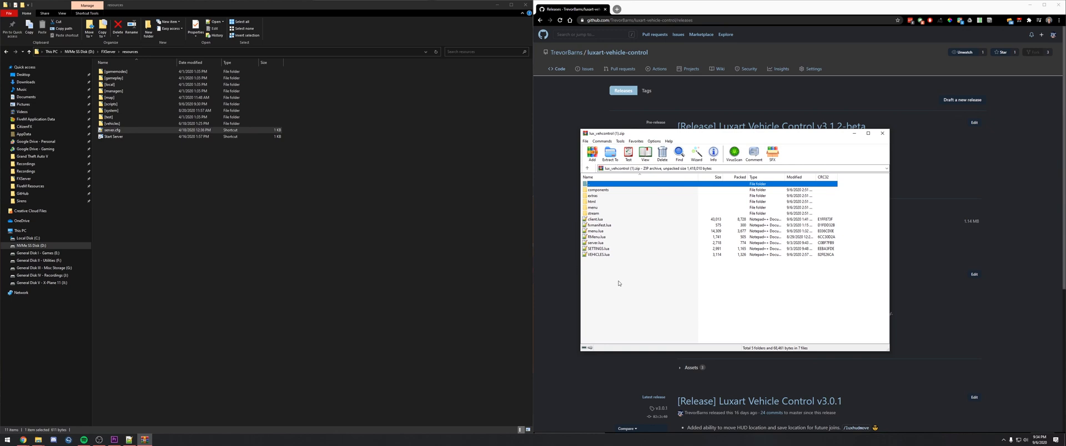
{"action": "mouse_move", "coordinate": [609, 197]}
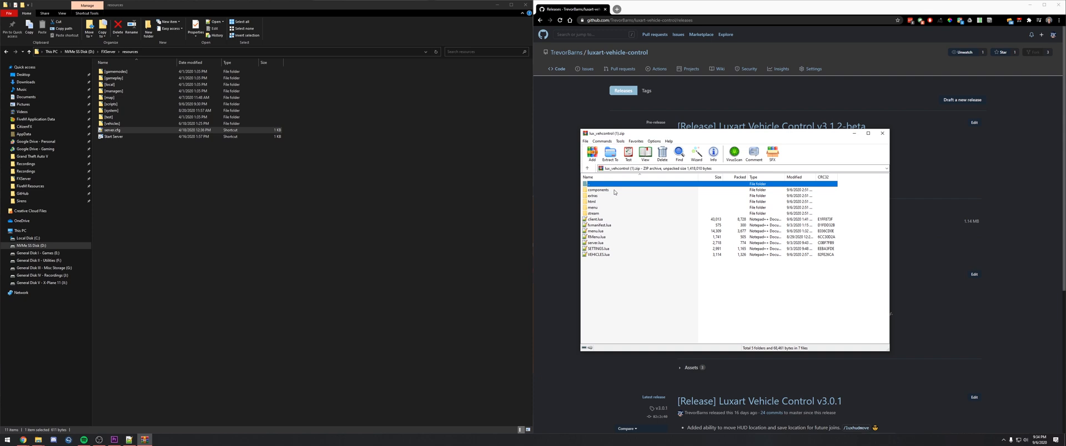
{"action": "mouse_move", "coordinate": [598, 238]}
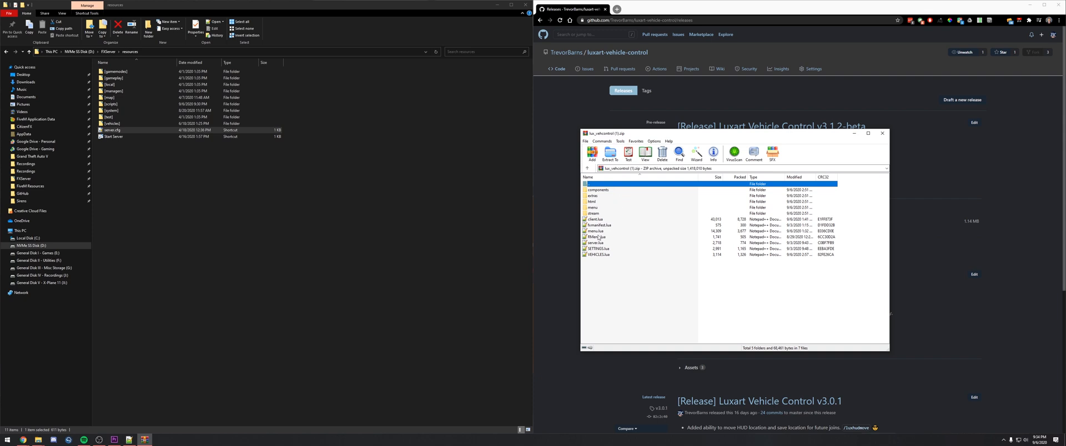
{"action": "left_click", "coordinate": [599, 236]}
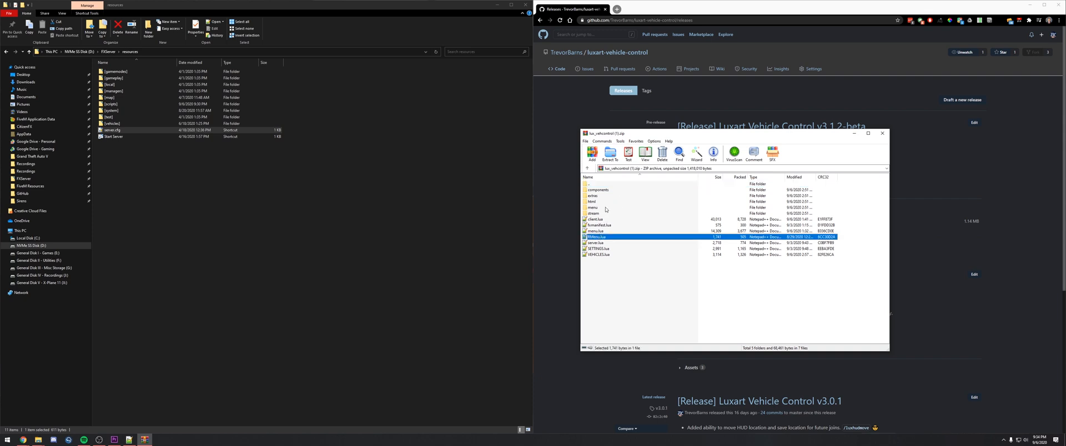
{"action": "left_click", "coordinate": [599, 189]}
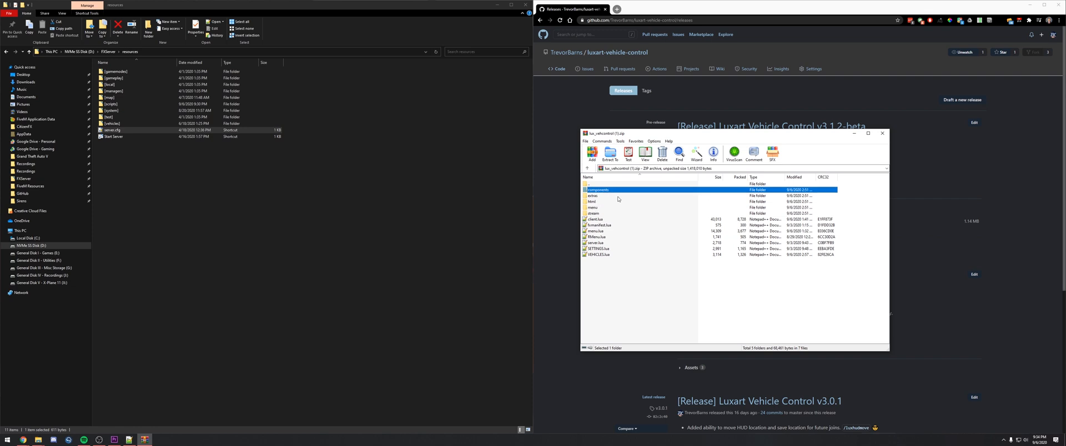
{"action": "mouse_move", "coordinate": [610, 209]}
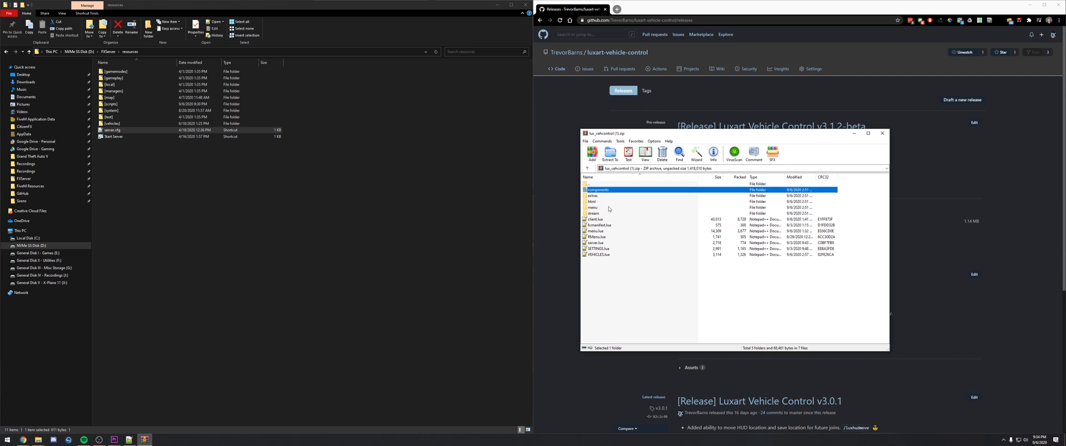
{"action": "left_click", "coordinate": [609, 201]}
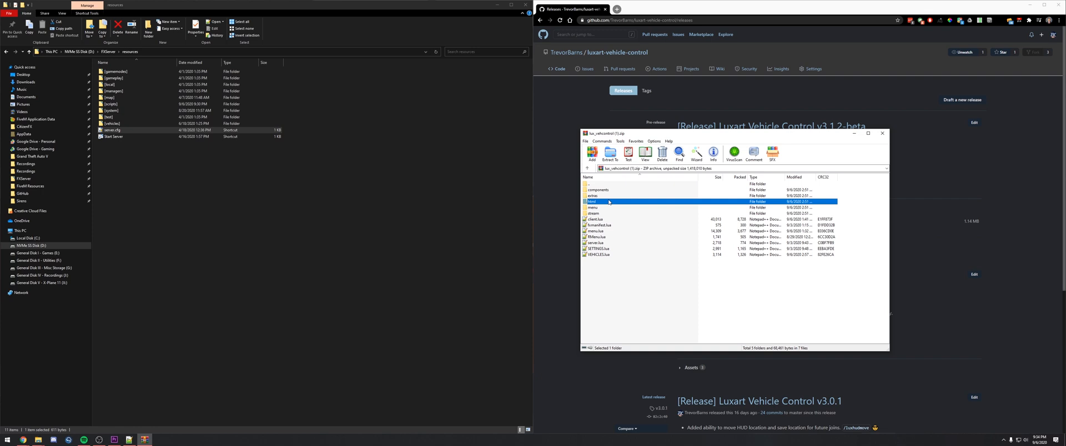
{"action": "left_click", "coordinate": [602, 213]}
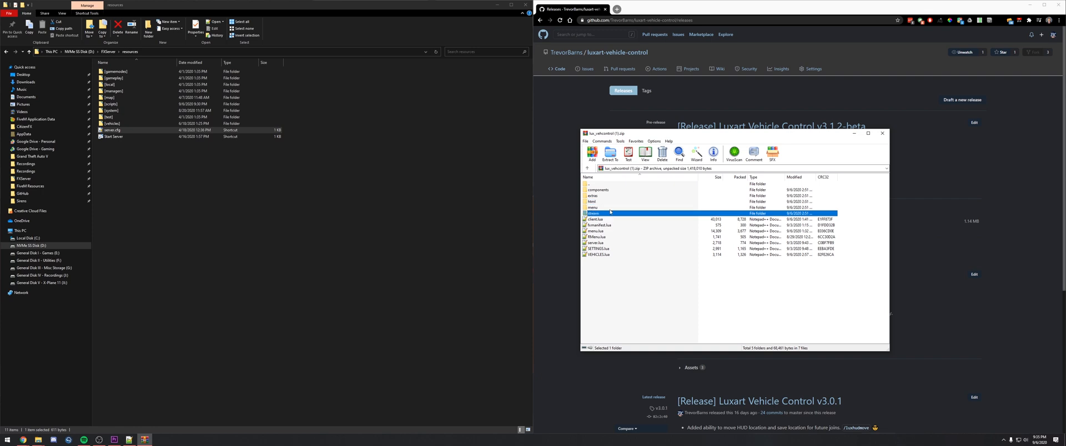
{"action": "mouse_move", "coordinate": [609, 200]}
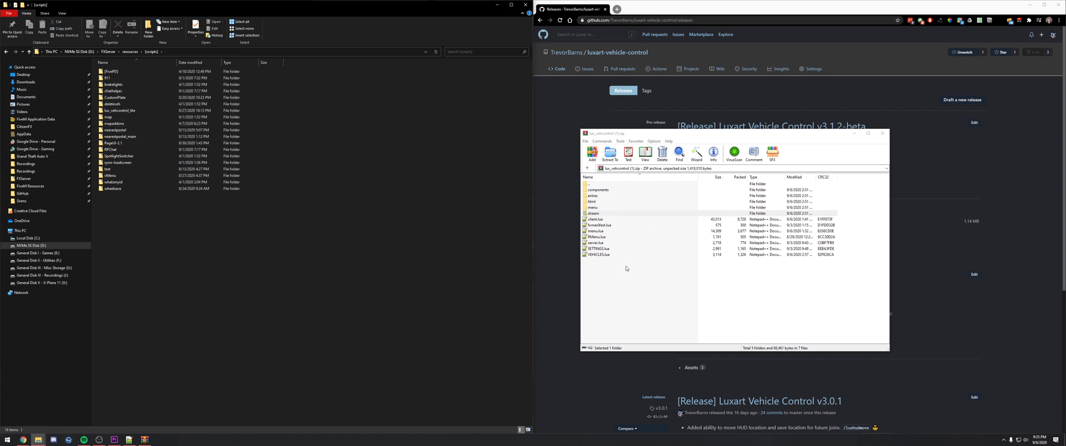
Open the extracted lux_vehcontrol folder in Explorer and close the WinRAR archive window.
{"action": "left_click", "coordinate": [598, 183]}
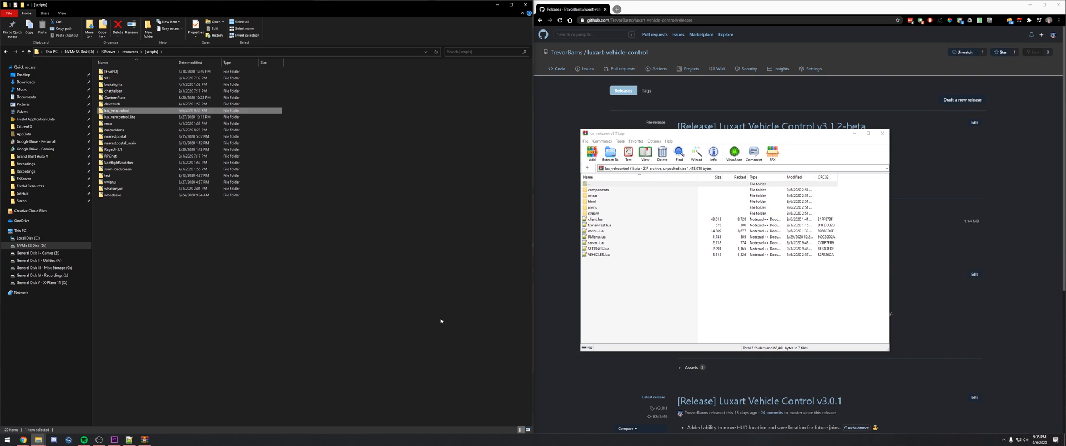
{"action": "mouse_move", "coordinate": [593, 189]}
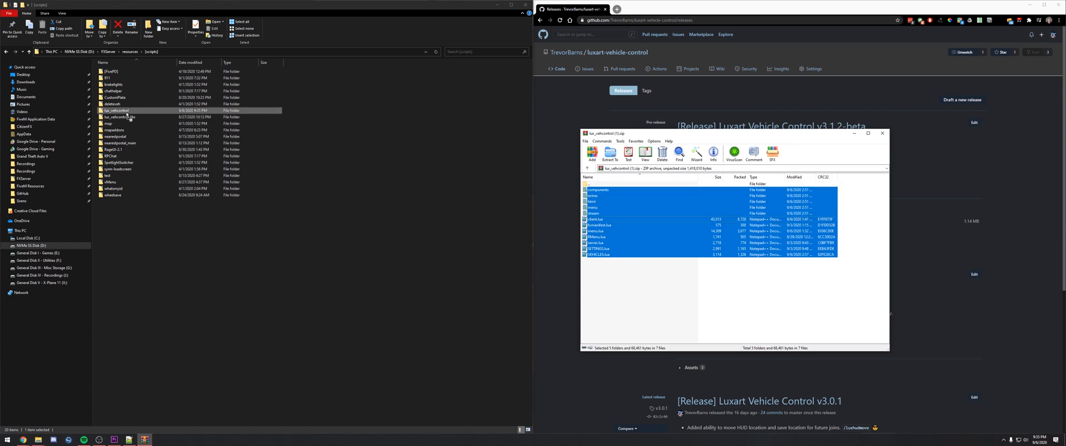
{"action": "double_click", "coordinate": [117, 110]}
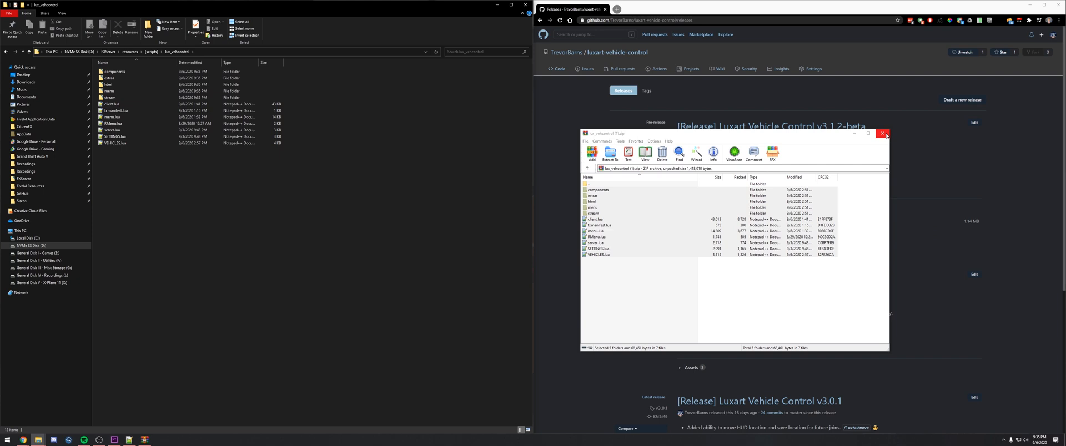
{"action": "left_click", "coordinate": [884, 133]}
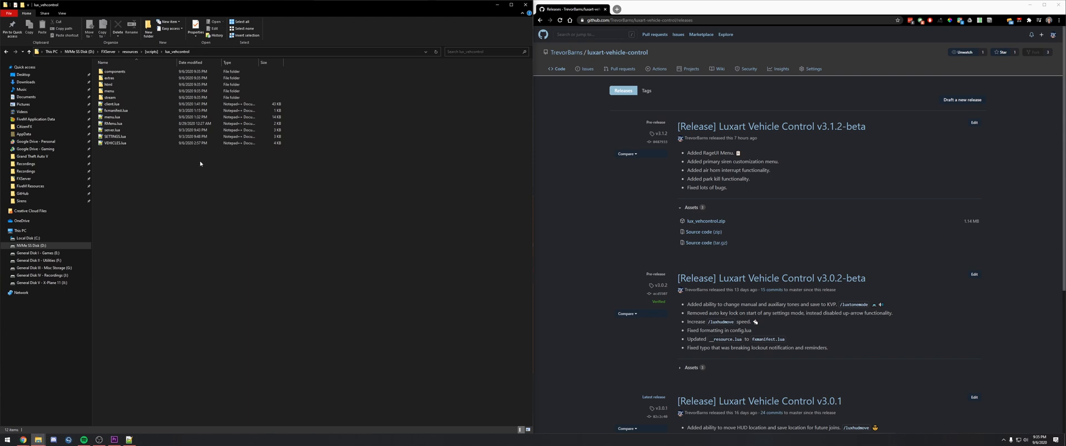
{"action": "left_click", "coordinate": [110, 97]}
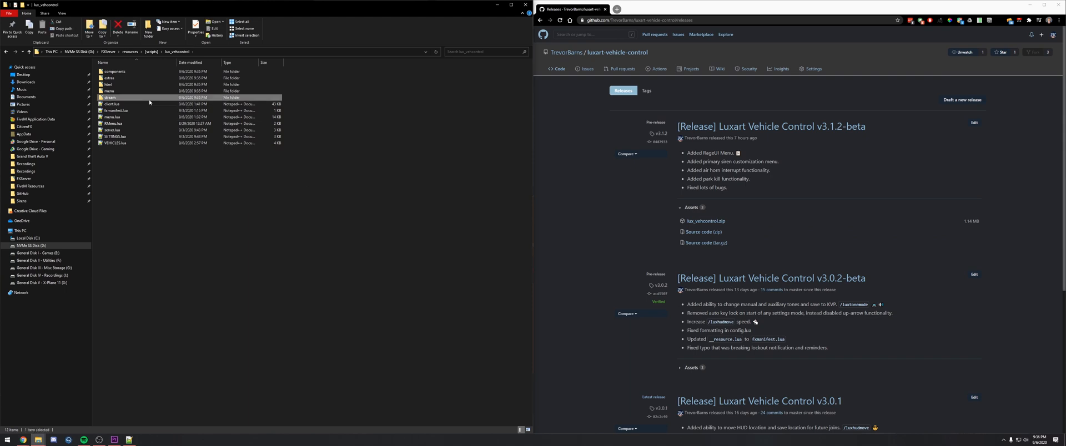
{"action": "double_click", "coordinate": [109, 97]}
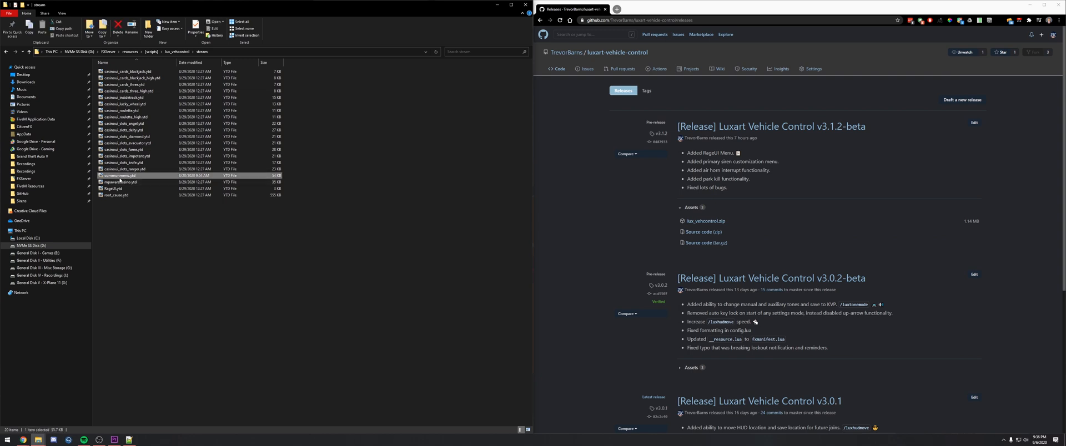
{"action": "mouse_move", "coordinate": [122, 182]}
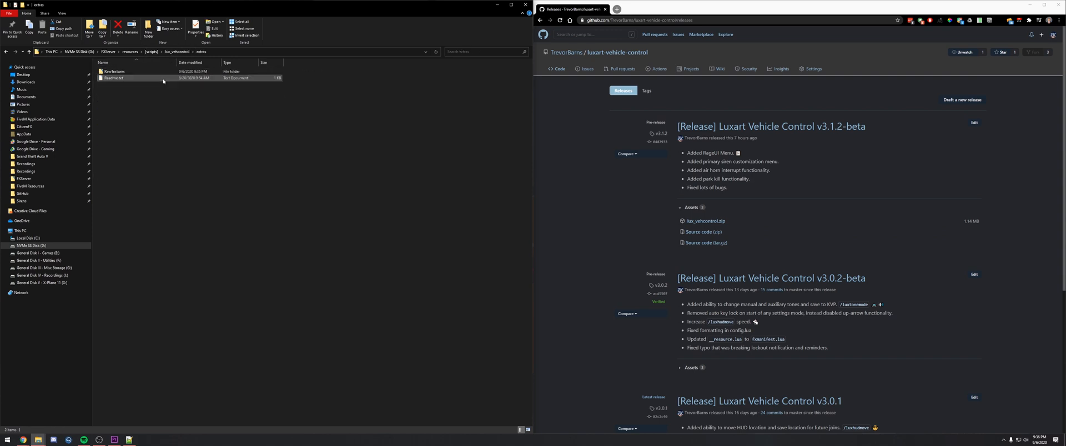
{"action": "double_click", "coordinate": [115, 72]}
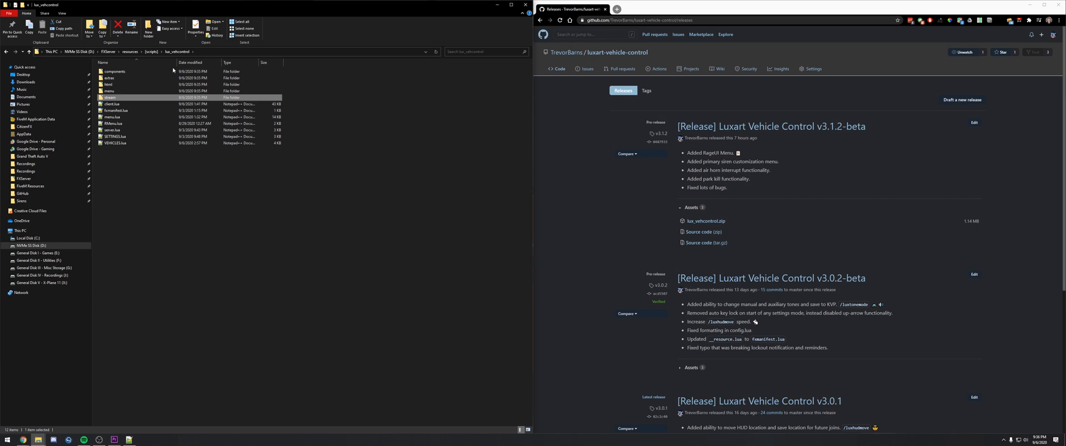
{"action": "left_click", "coordinate": [115, 72]}
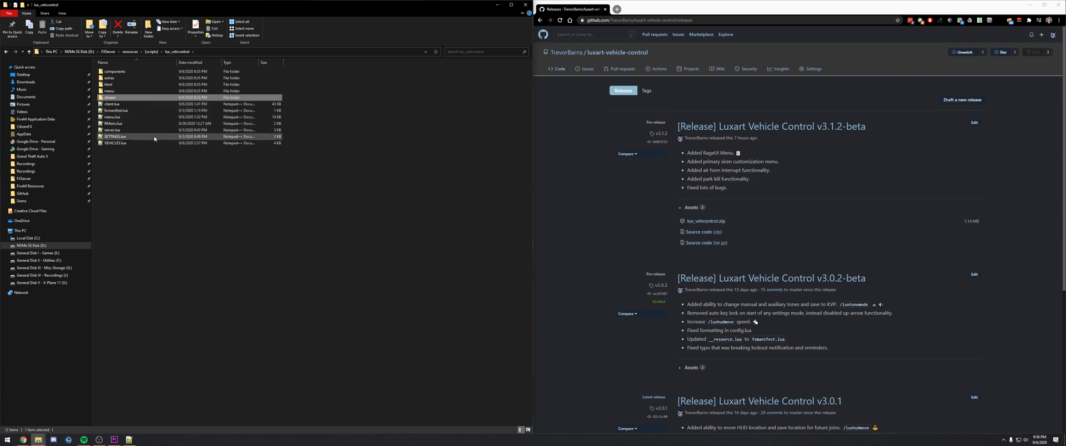
{"action": "left_click", "coordinate": [119, 137]}
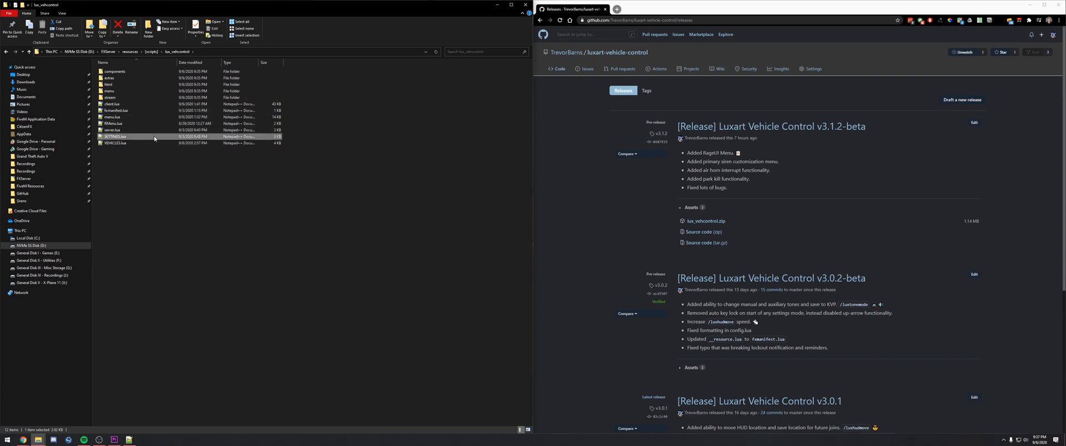
Open SETTINGS.lua, review the left_signal_key setting, then switch to VEHICLES.lua.
{"action": "double_click", "coordinate": [116, 137]}
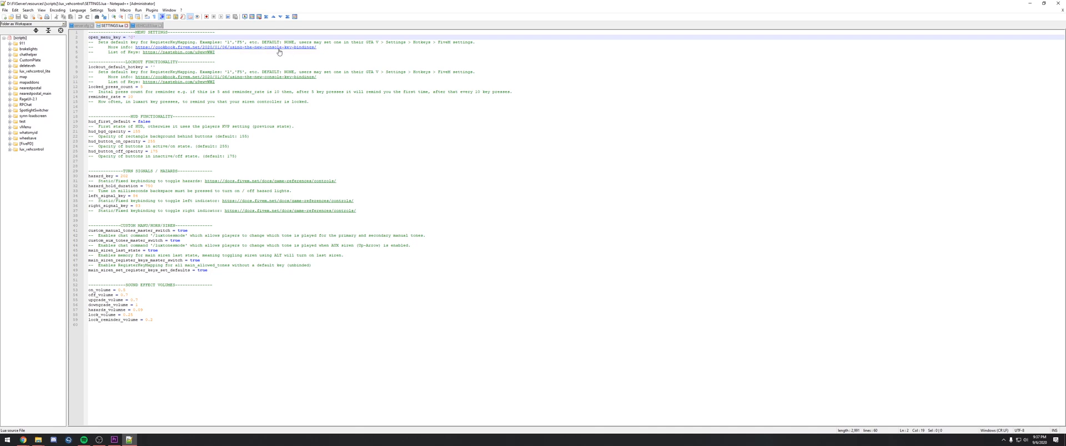
{"action": "mouse_move", "coordinate": [211, 55]}
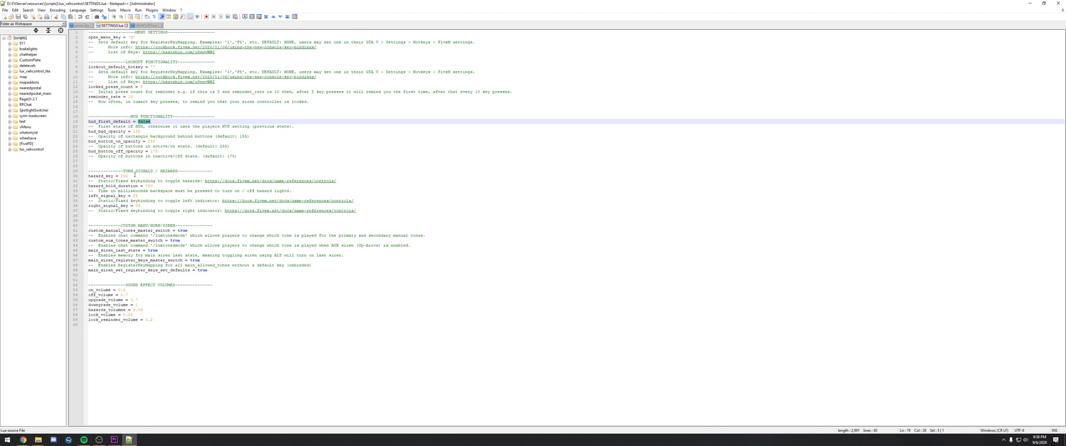
{"action": "left_click", "coordinate": [134, 175]}
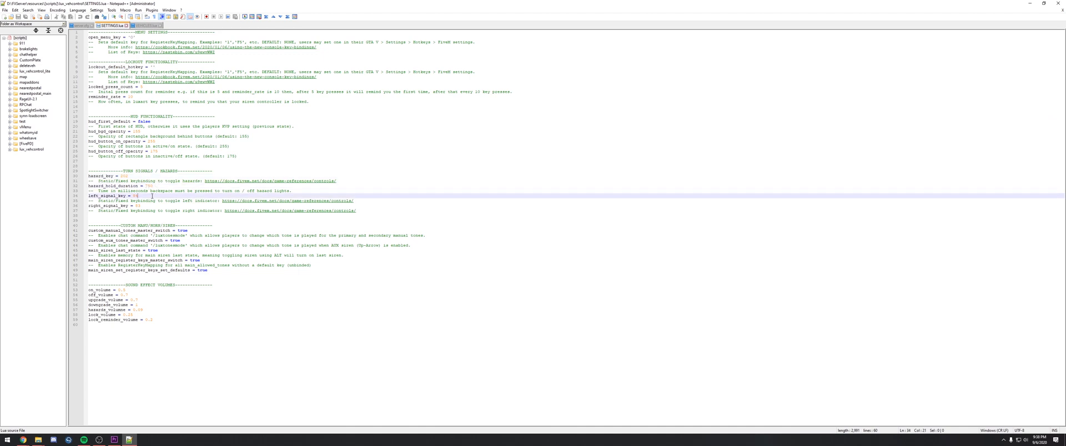
{"action": "left_click", "coordinate": [143, 206]}
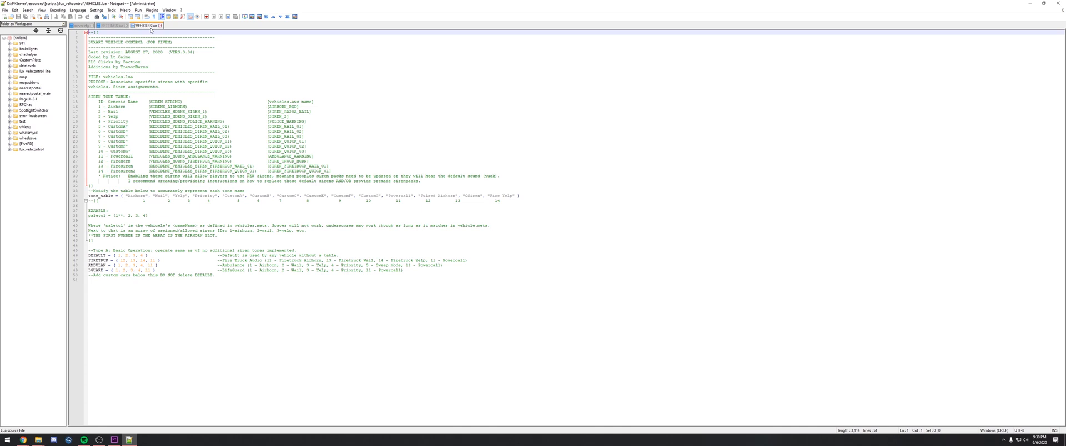
{"action": "double_click", "coordinate": [119, 83]}
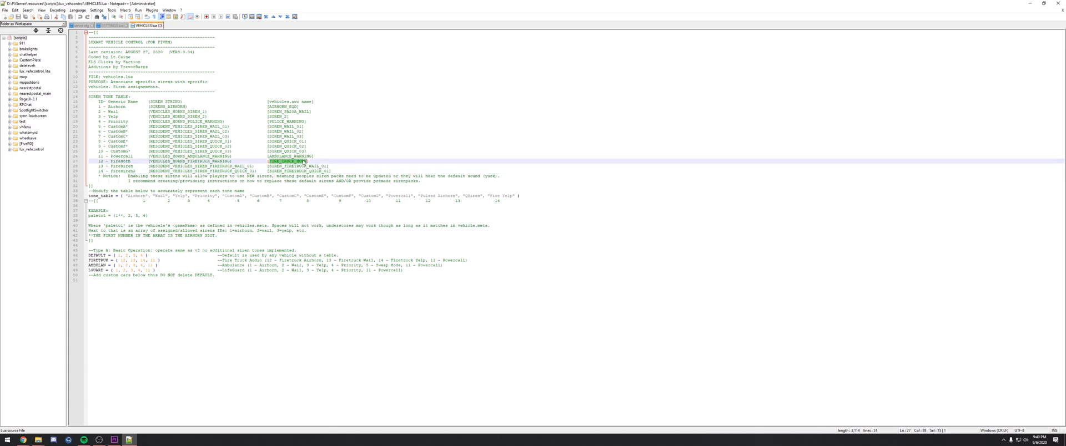
{"action": "left_click", "coordinate": [306, 166]}
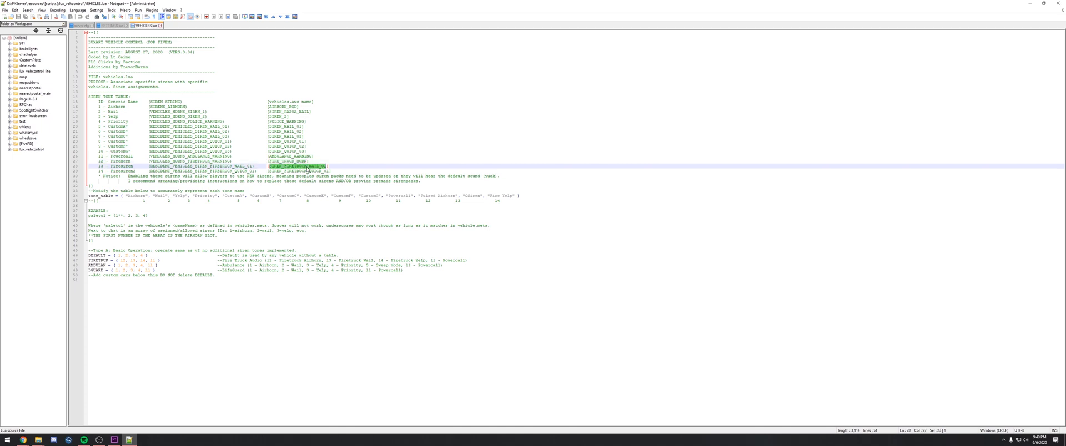
{"action": "left_click", "coordinate": [306, 172]}
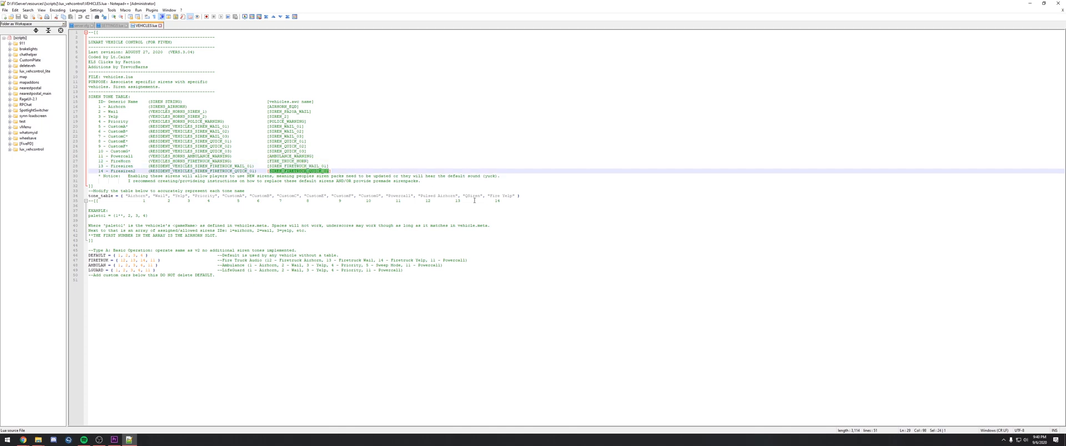
{"action": "mouse_move", "coordinate": [220, 209]}
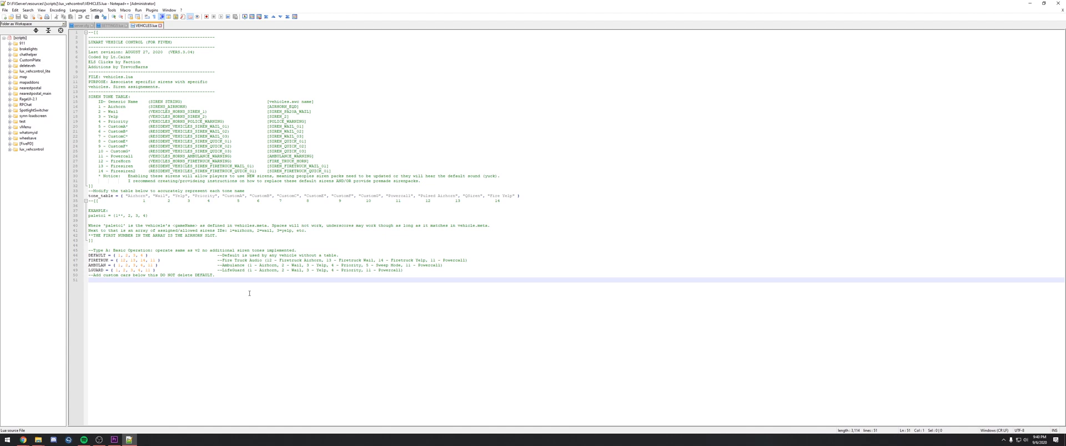
Type a new palette entry in VEHICLES.lua, dismissing the stray autocomplete suggestion.
{"action": "type", "text": "paleo"}
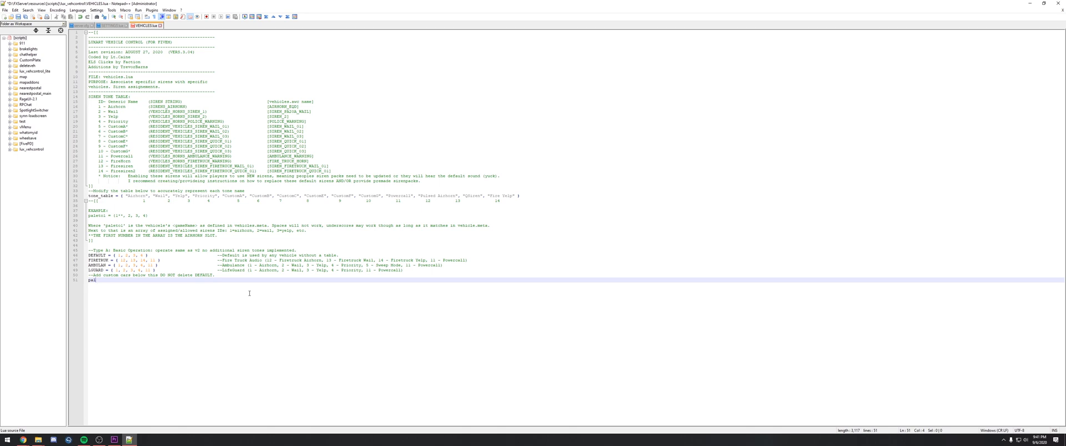
{"action": "type", "text": "l"}
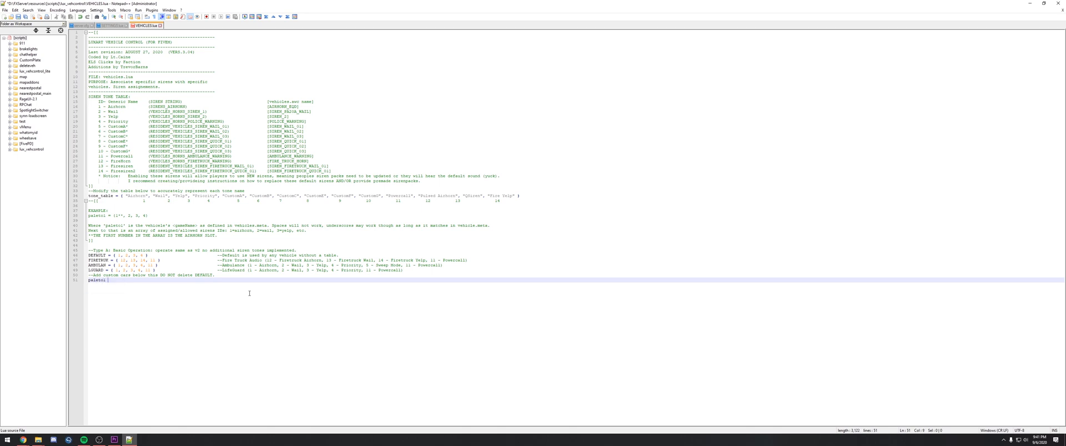
{"action": "type", "text": "P"}
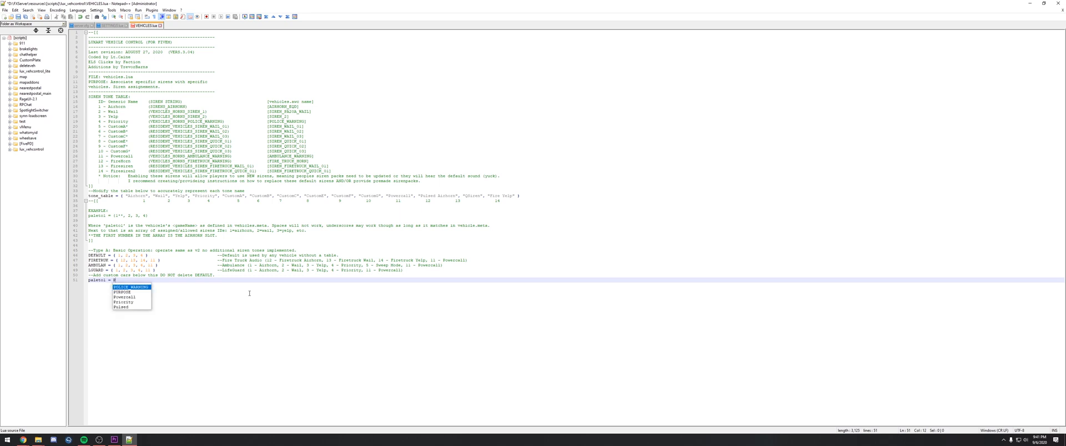
{"action": "key", "text": "Escape"}
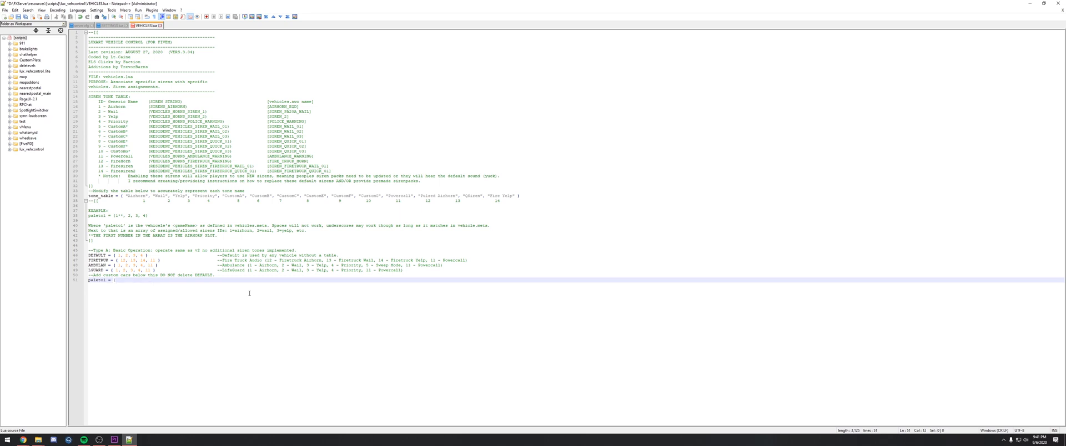
{"action": "type", "text": "{"}
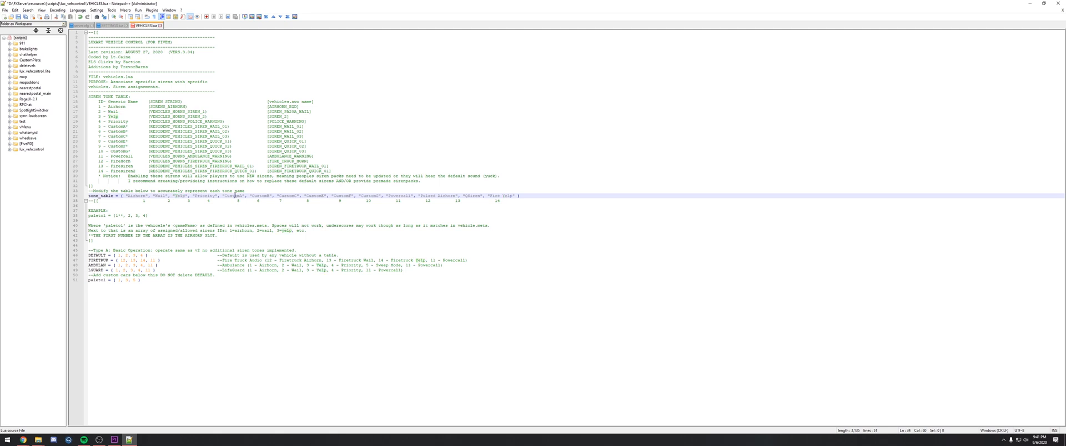
Duplicate and edit the sample vehicle entry, then bring up server.cfg.
{"action": "double_click", "coordinate": [231, 196]}
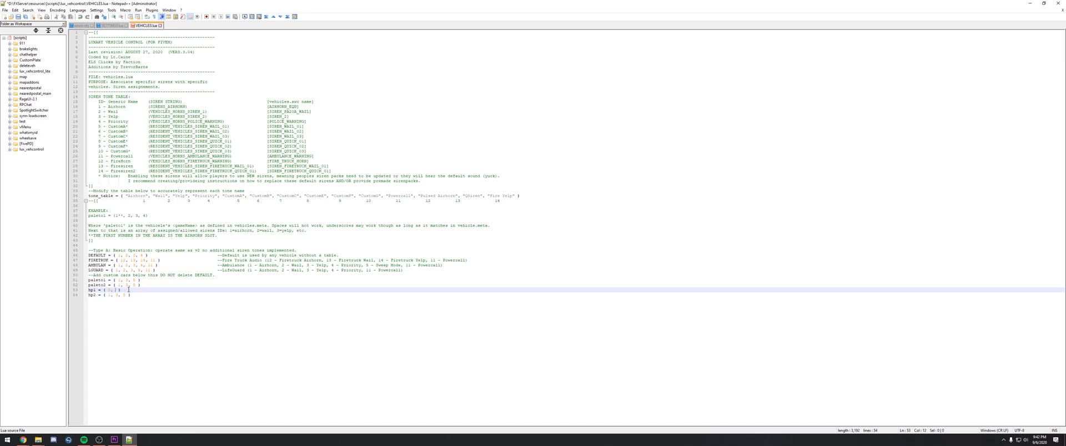
{"action": "type", "text": "0"}
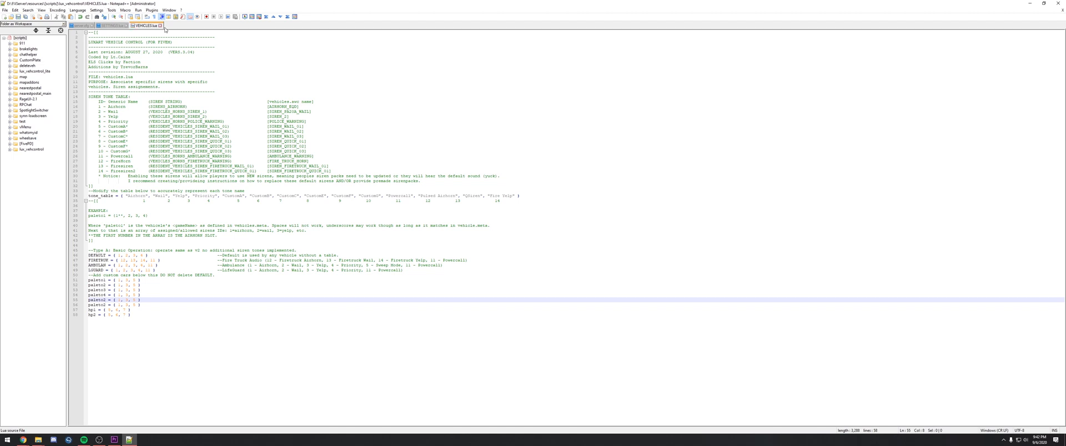
{"action": "left_click", "coordinate": [109, 25]}
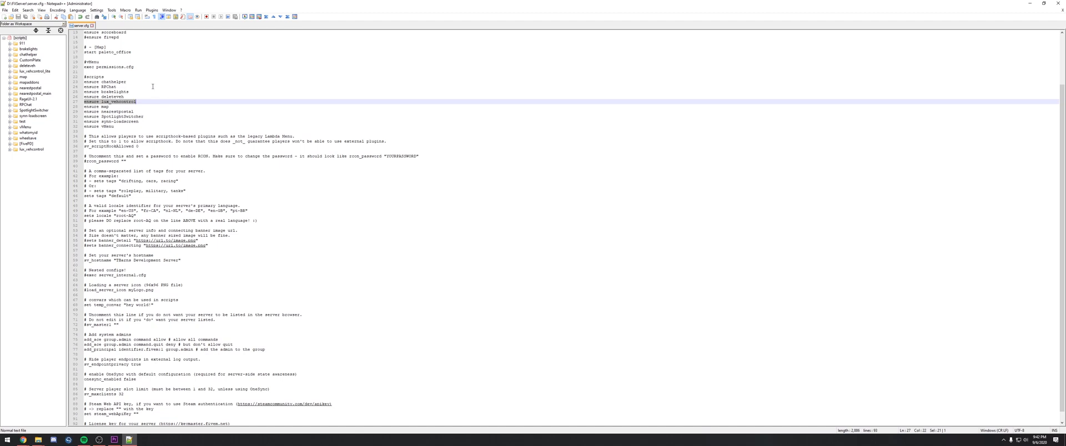
{"action": "mouse_move", "coordinate": [154, 102]}
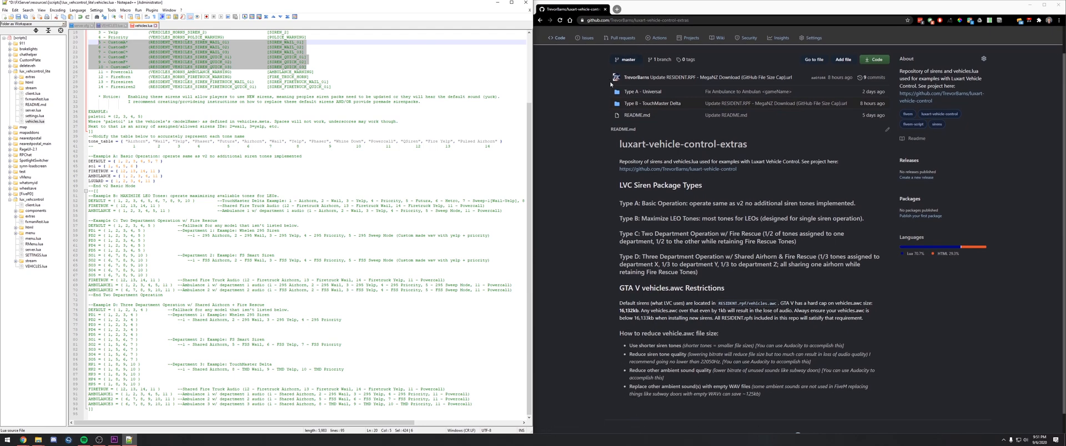
{"action": "mouse_move", "coordinate": [593, 100]}
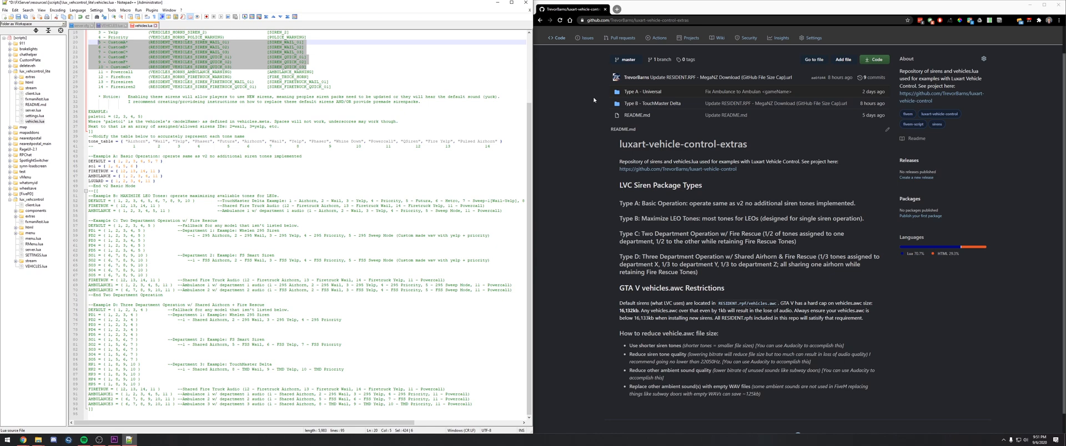
{"action": "mouse_move", "coordinate": [598, 106]}
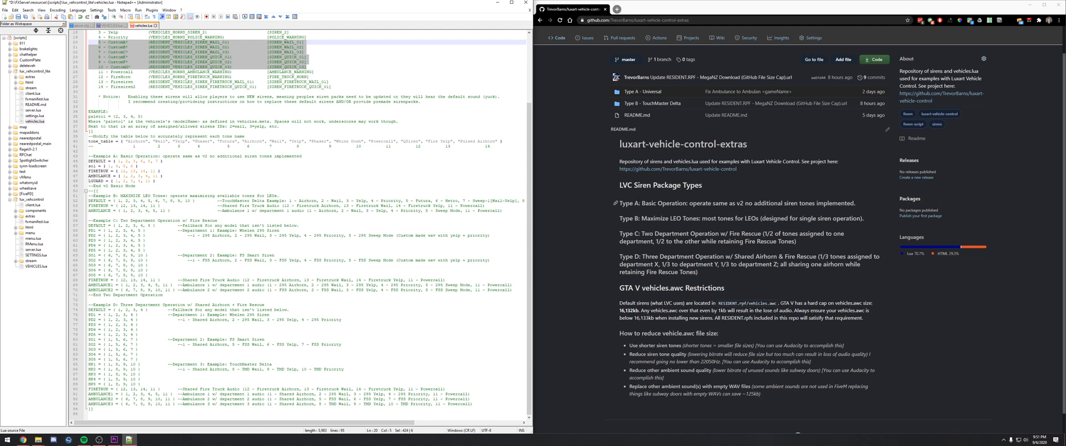
{"action": "mouse_move", "coordinate": [639, 199]}
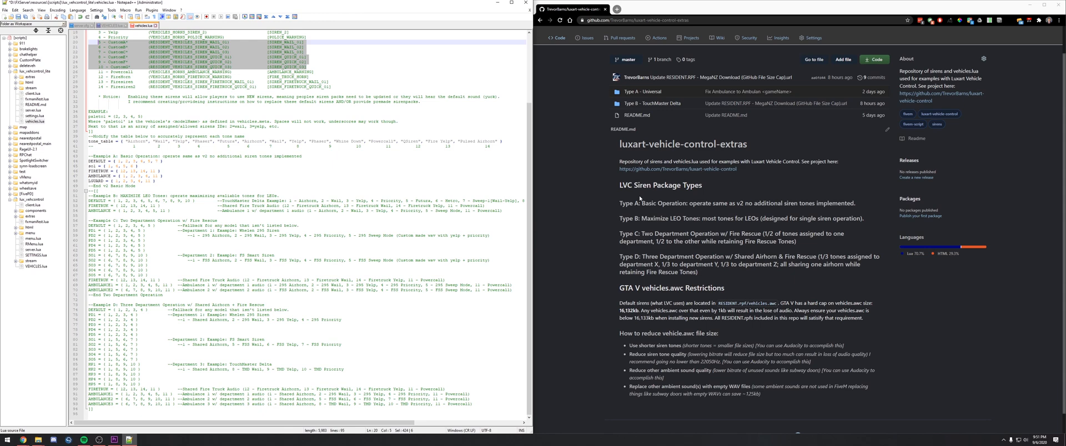
{"action": "mouse_move", "coordinate": [639, 204]}
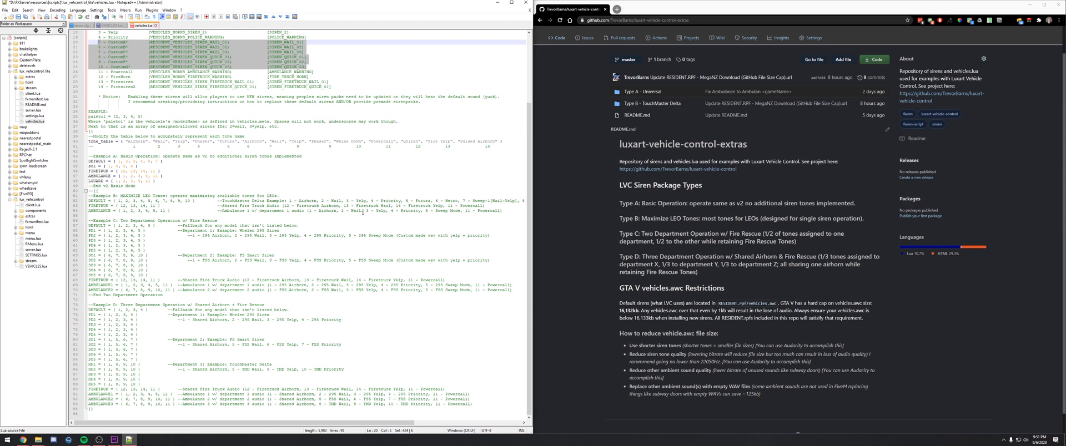
Switch to VEHICLES.lua and select the Priority (tone 4) siren name in the tone table.
{"action": "left_click", "coordinate": [108, 25]}
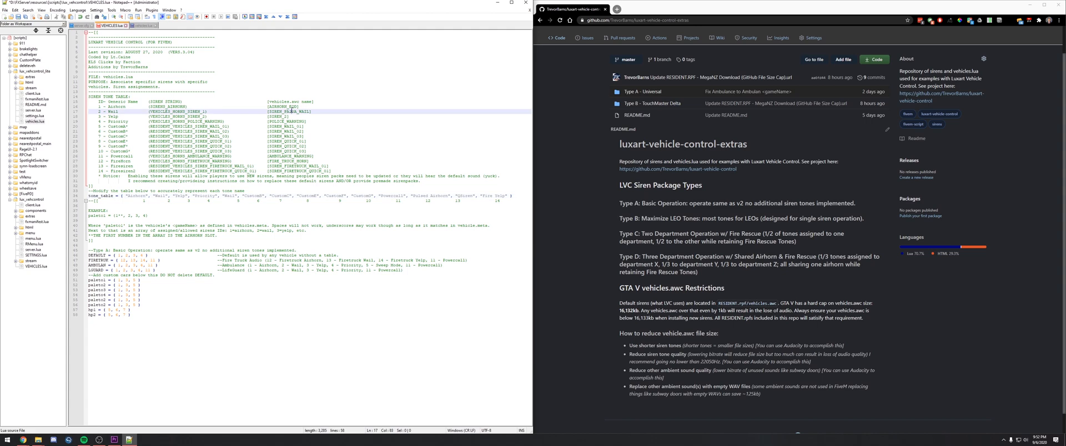
{"action": "double_click", "coordinate": [289, 111]}
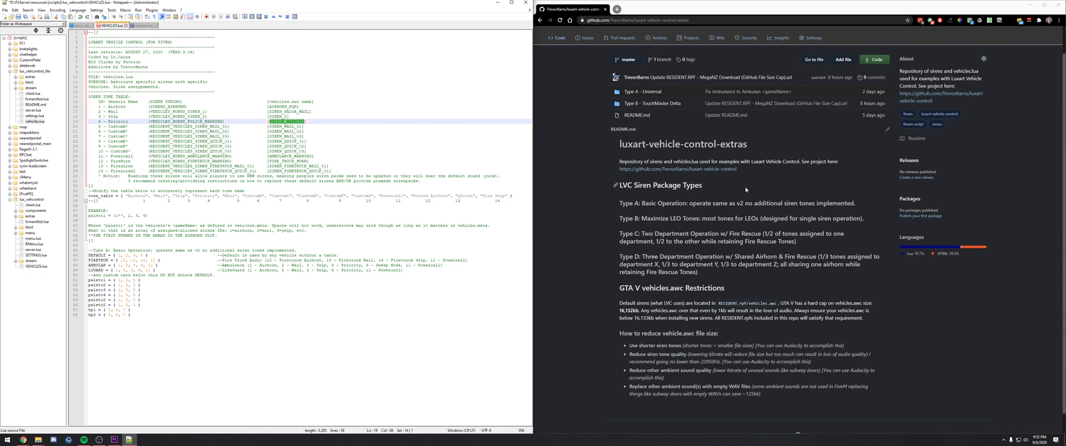
{"action": "mouse_move", "coordinate": [746, 191]}
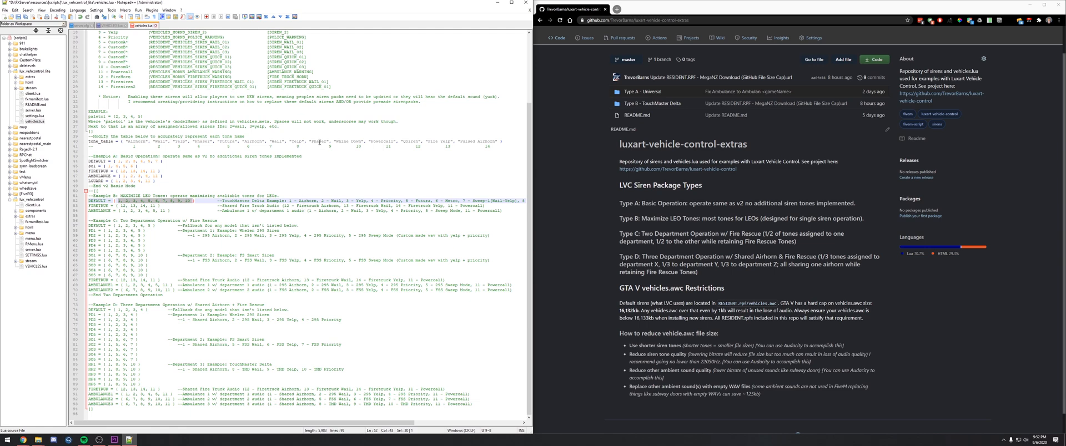
{"action": "mouse_move", "coordinate": [365, 216]}
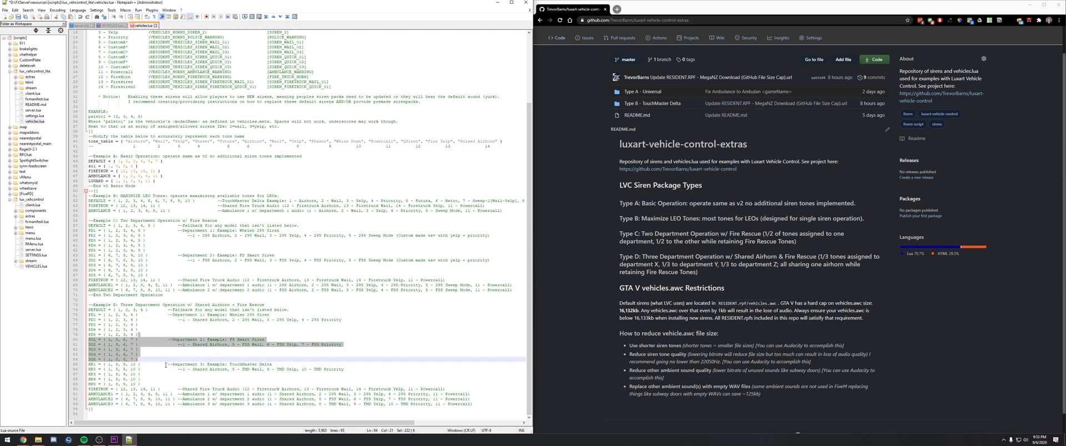
{"action": "left_click", "coordinate": [169, 382]}
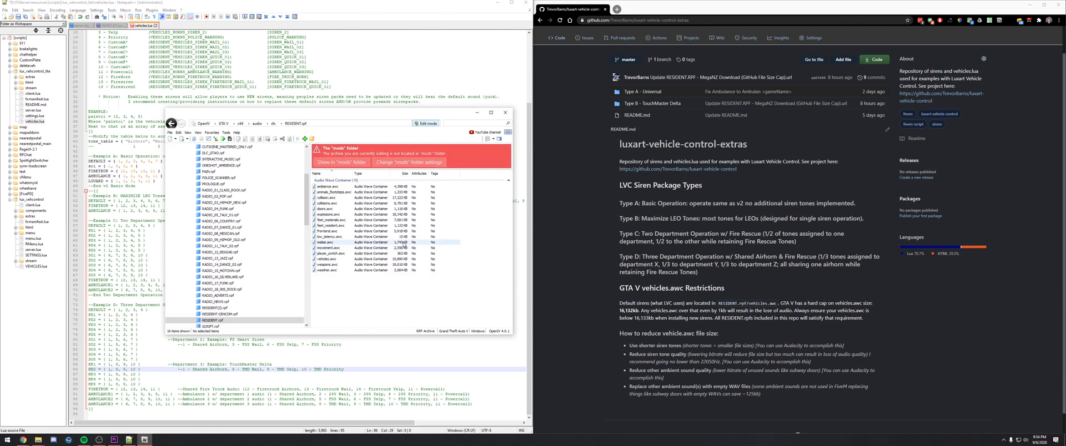
Select and open the vehicles.awc entry in RESIDENT.rpf to check its size.
{"action": "left_click", "coordinate": [326, 258]}
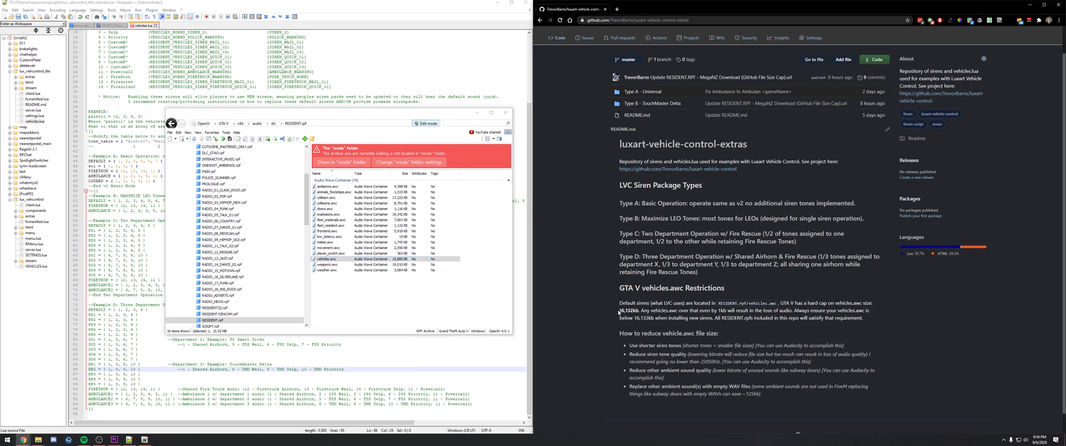
{"action": "double_click", "coordinate": [629, 311]}
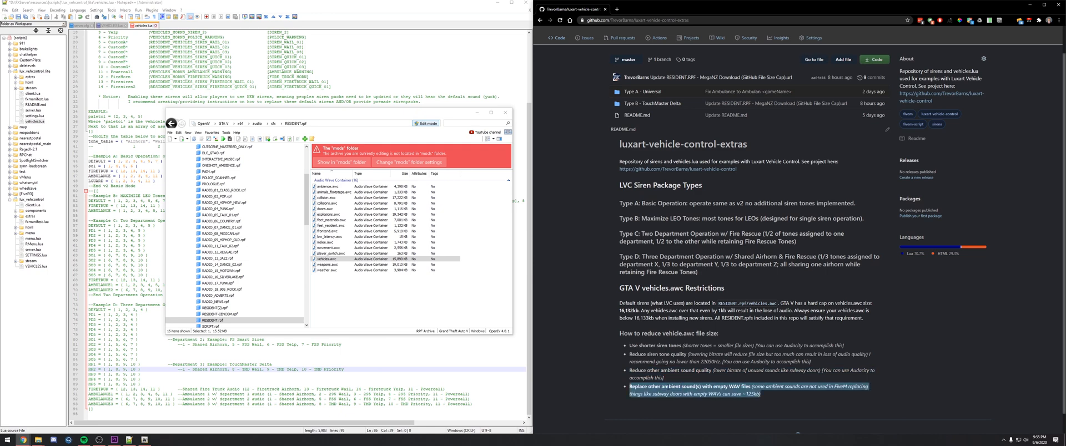
{"action": "mouse_move", "coordinate": [718, 404]}
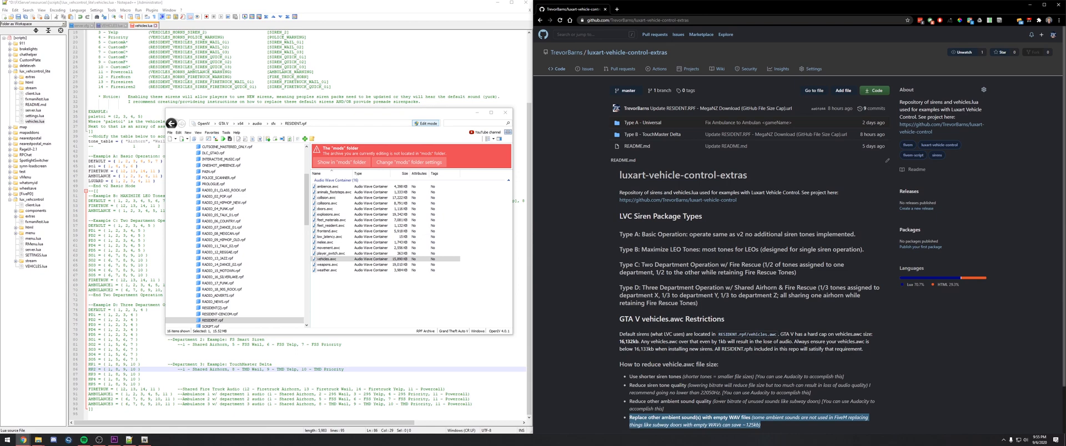
Browse Type B - TouchMaster Delta's RAW TONES WAV files, then return to the Lua editor.
{"action": "left_click", "coordinate": [658, 134]}
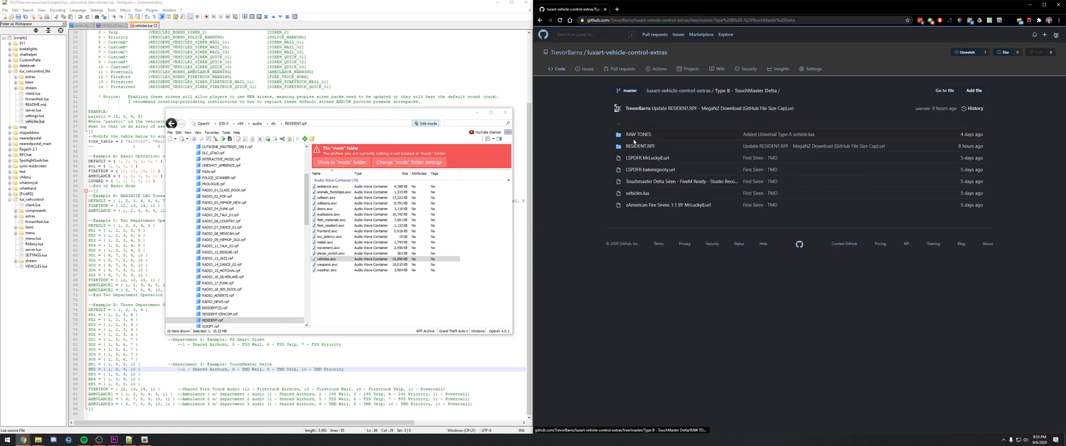
{"action": "left_click", "coordinate": [639, 134]}
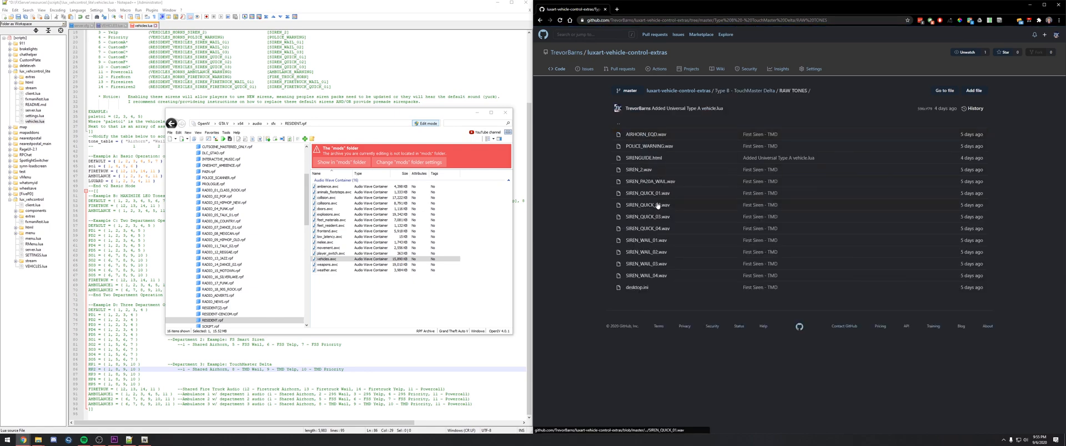
{"action": "mouse_move", "coordinate": [645, 279]}
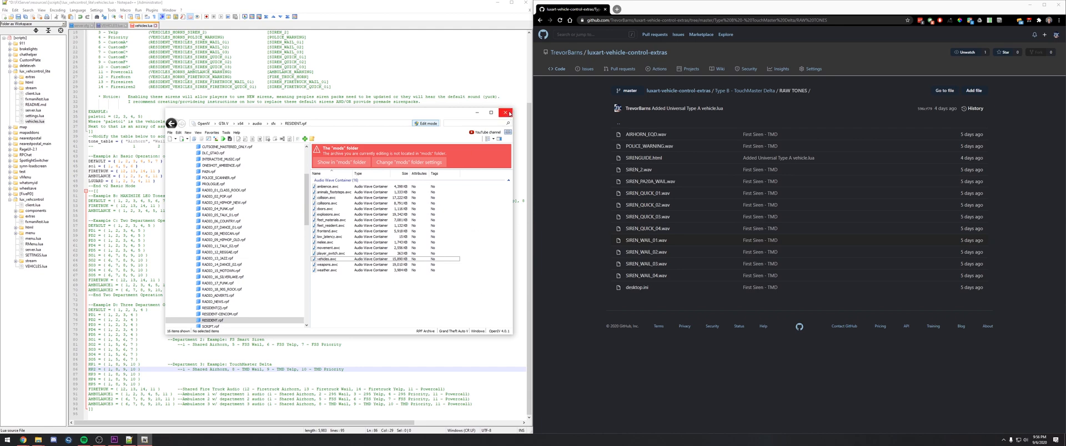
{"action": "left_click", "coordinate": [505, 113]}
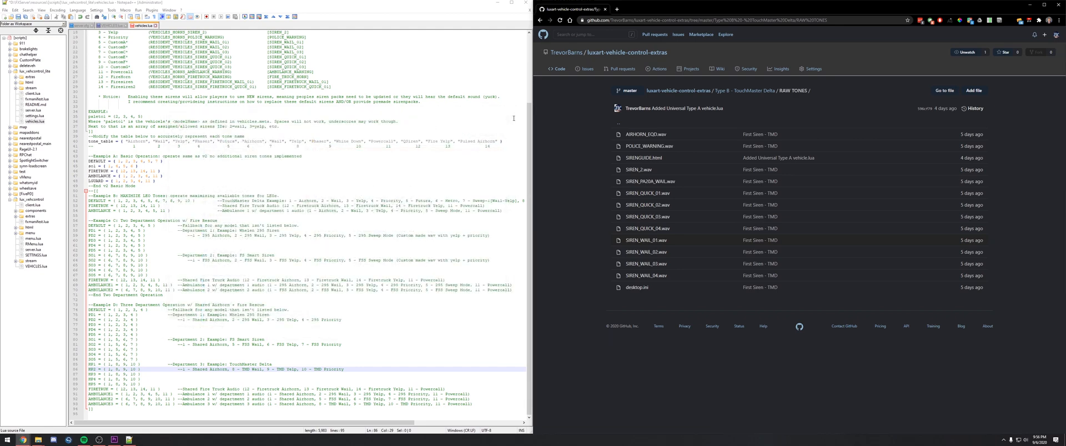